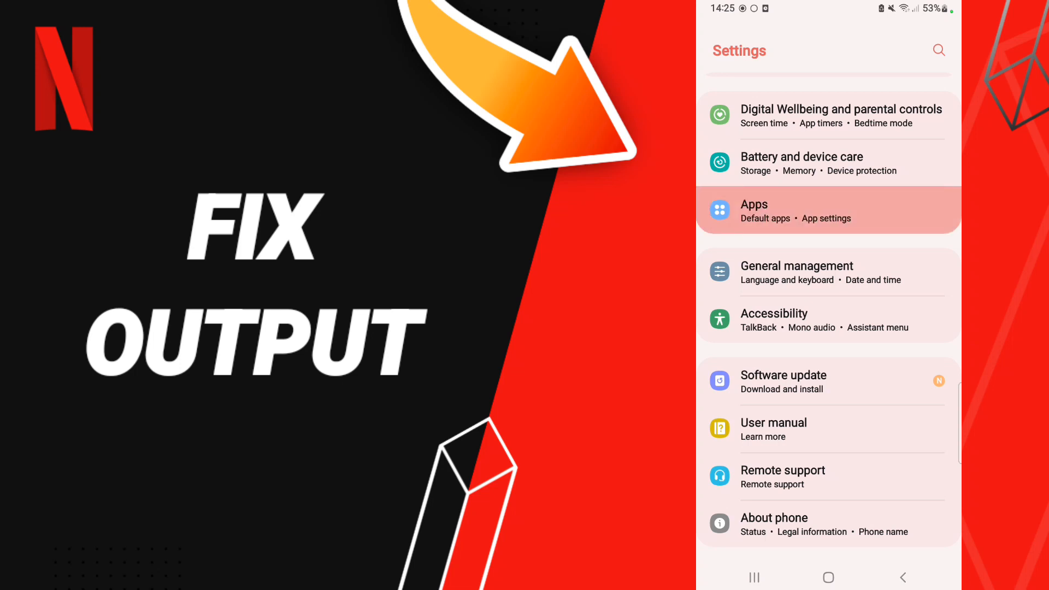
Open Apps in Android Settings to show installed apps with their storage sizes
left_click(828, 211)
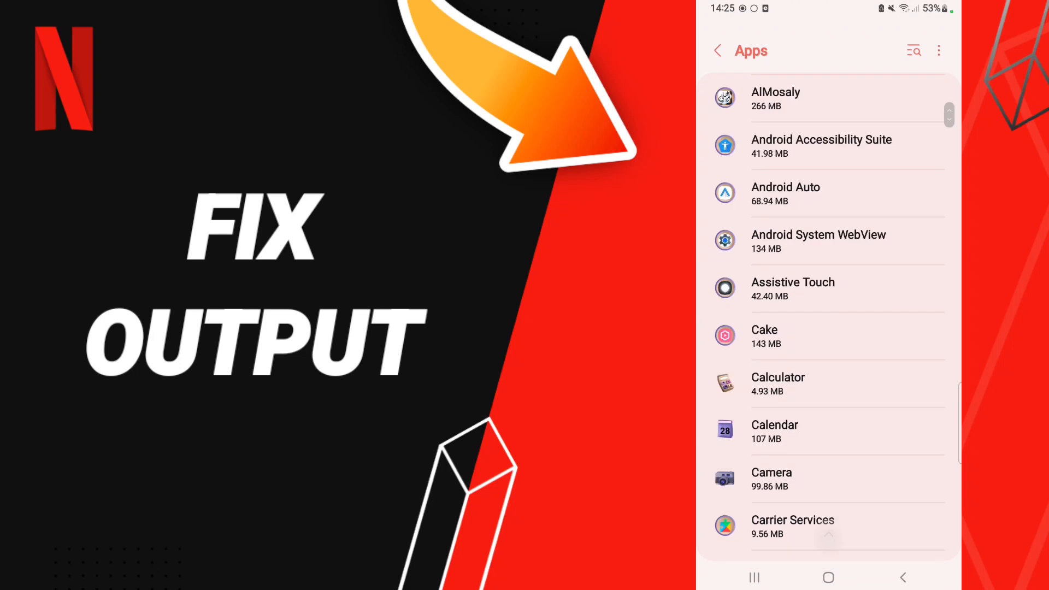